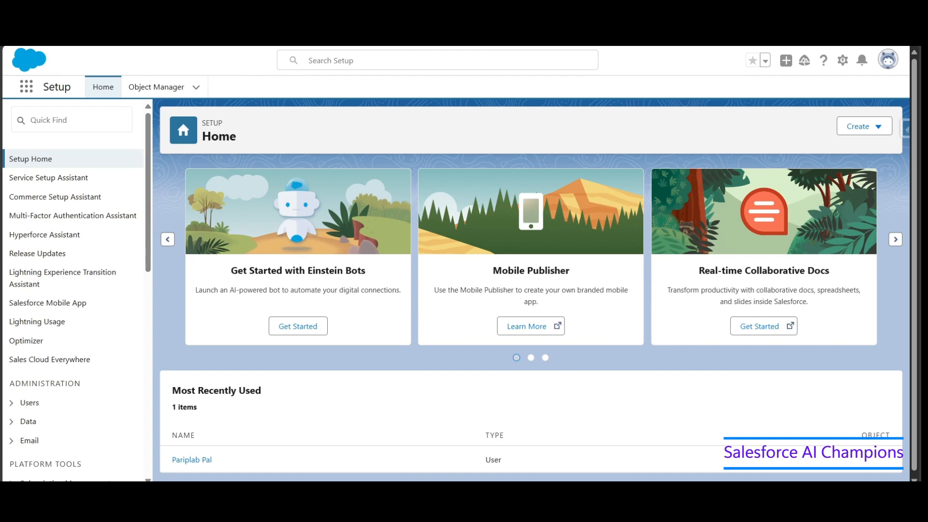
- Filter Quick Find with 'einstein gene' and choose Einstein Setup under Einstein Generative AI
left_click(70, 119)
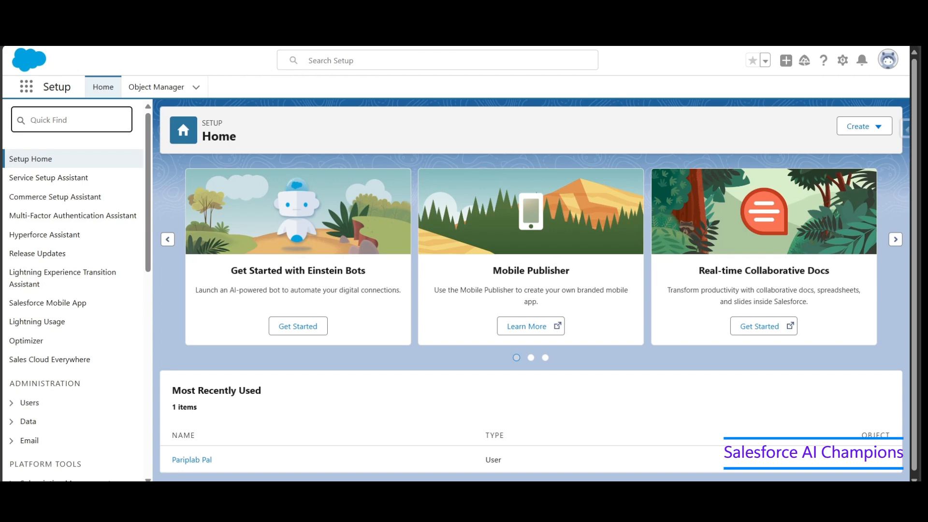
type("einstein")
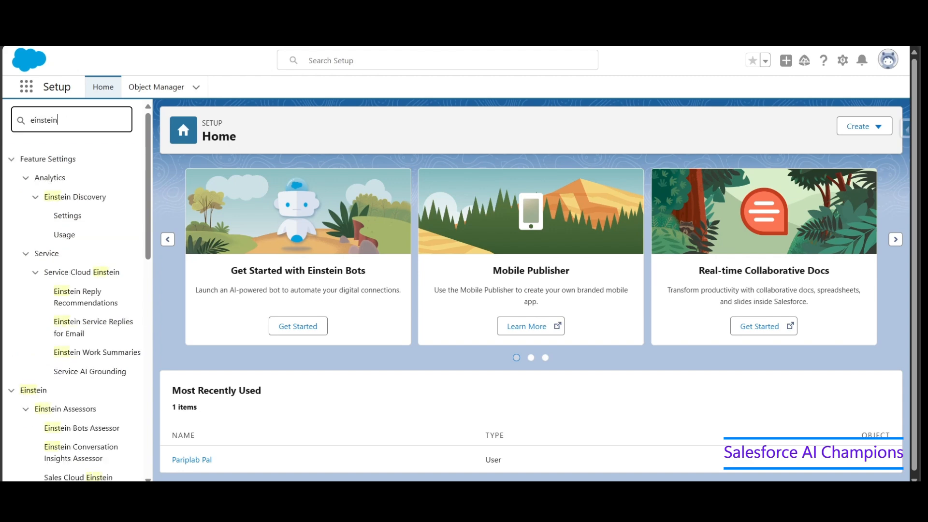
type("gene")
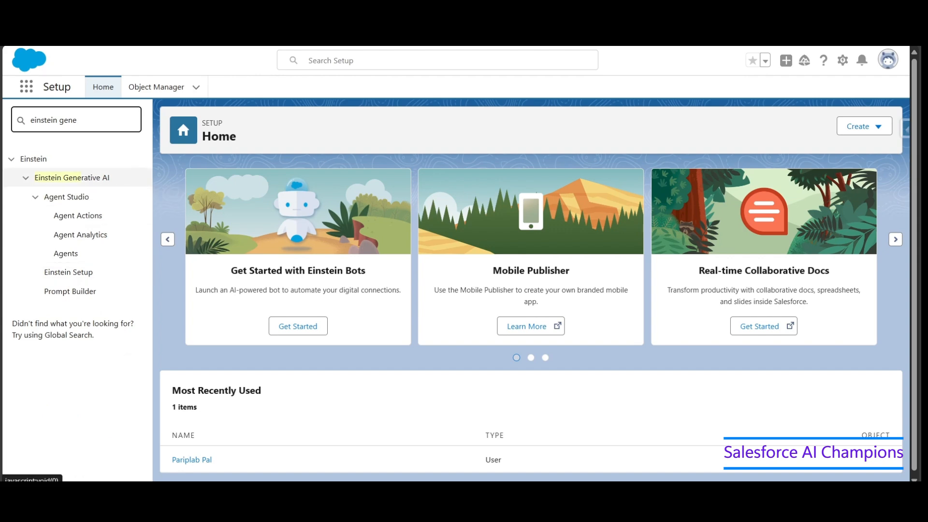
left_click(68, 272)
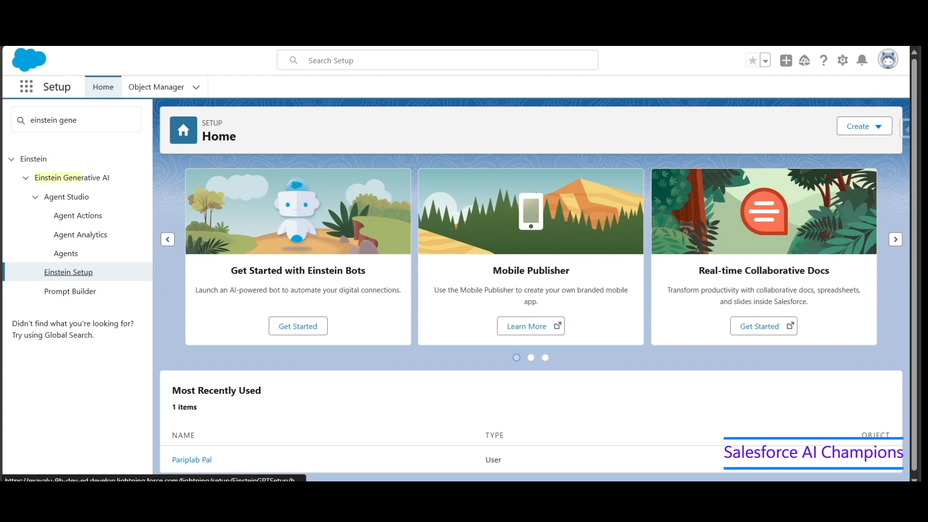
- Switch the Turn on Einstein toggle to On, confirmed by the 'Einstein is on.' toast
left_click(68, 271)
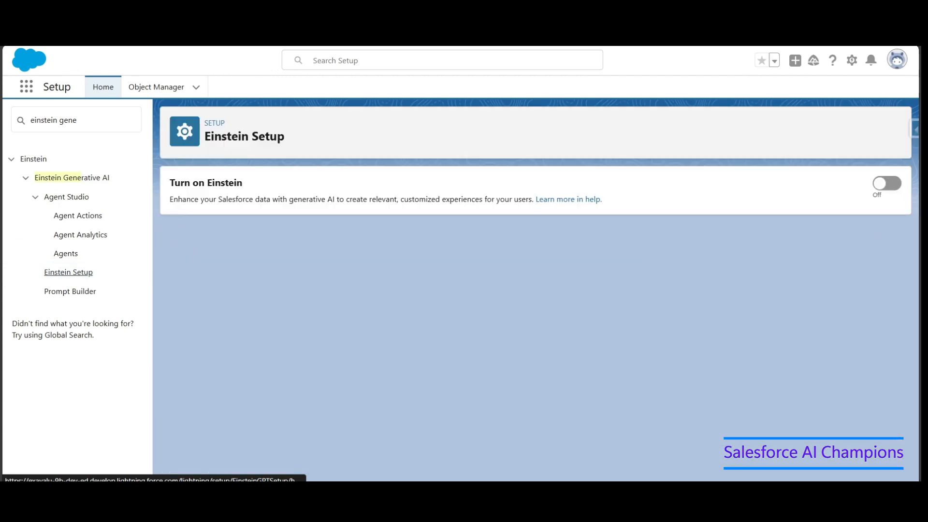
left_click(887, 183)
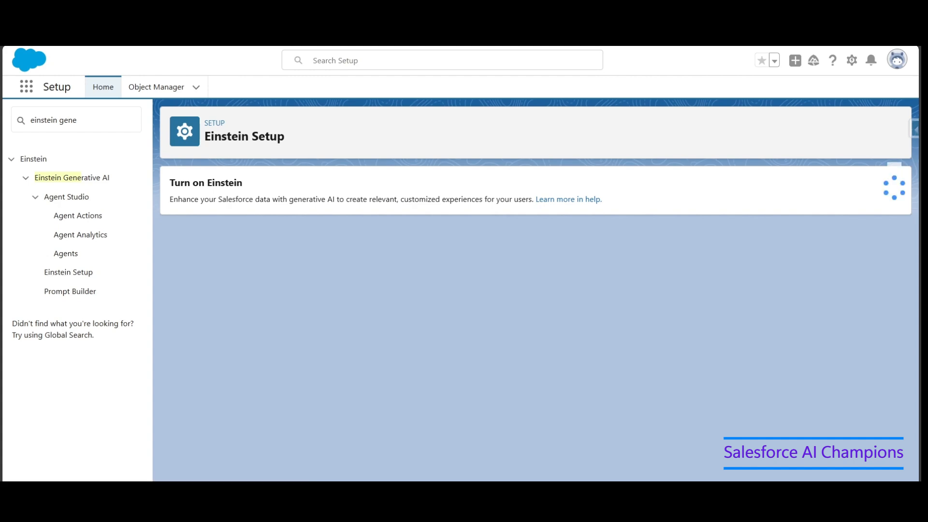
left_click(887, 183)
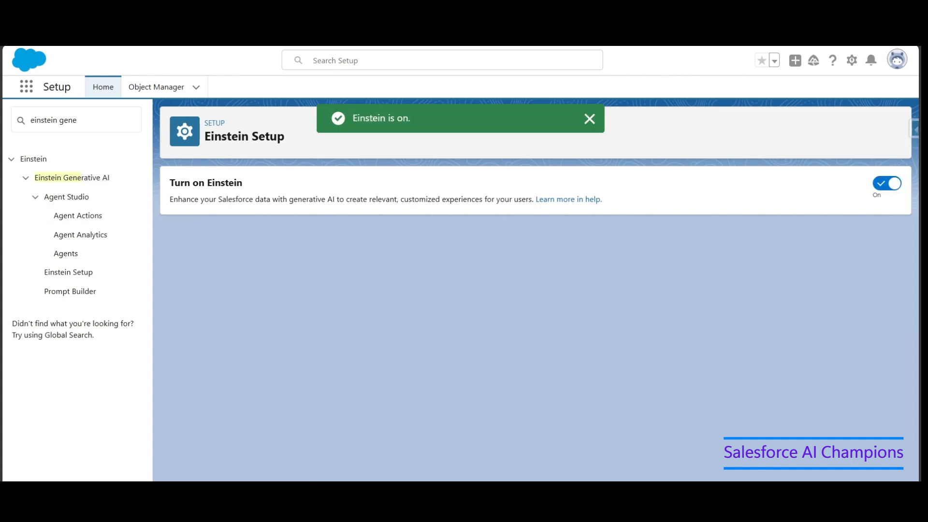